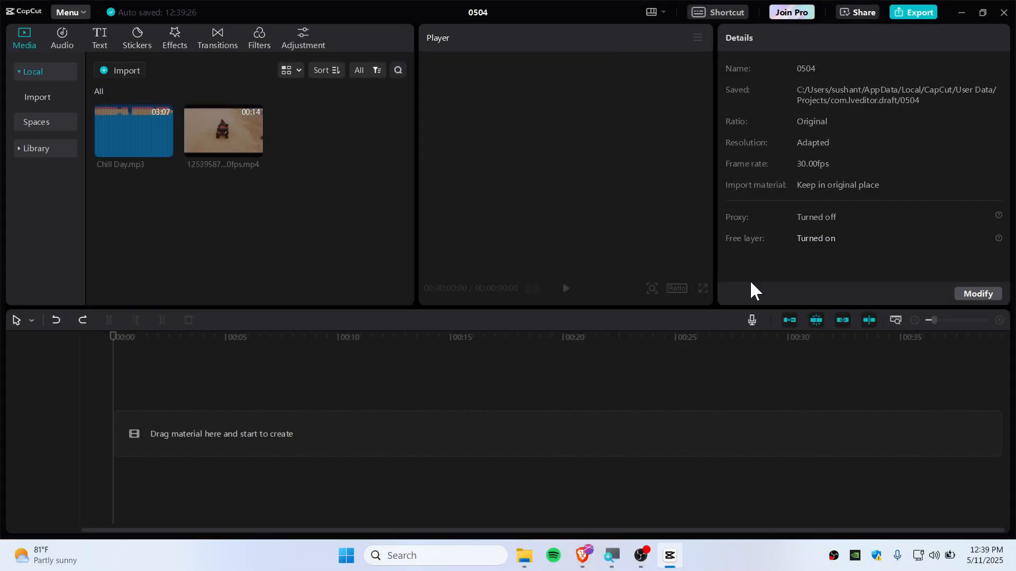
pyautogui.moveTo(232, 193)
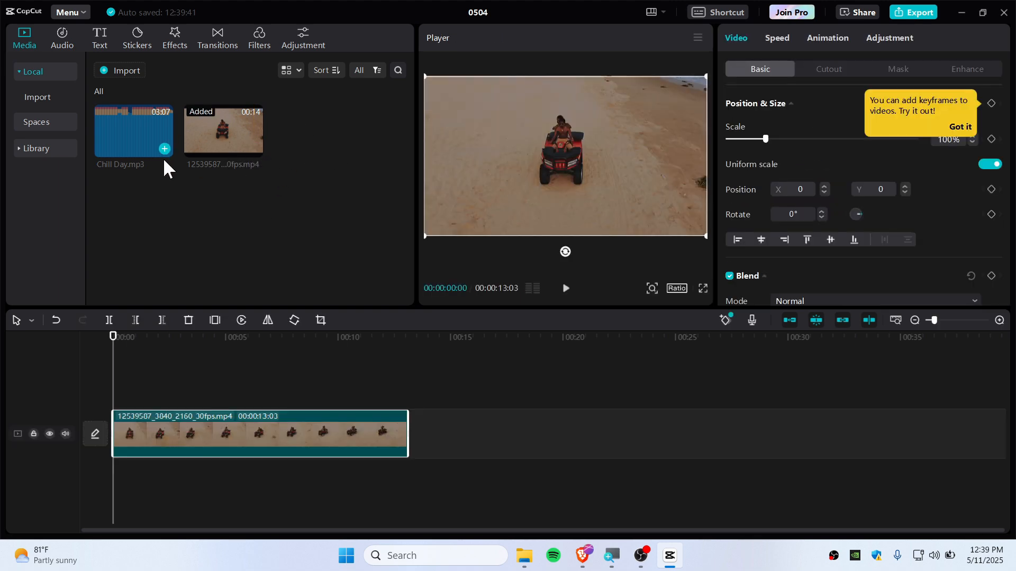
# - Add Chill Day.mp3 to the timeline and put the playhead at the video's 13-second end
pyautogui.click(165, 149)
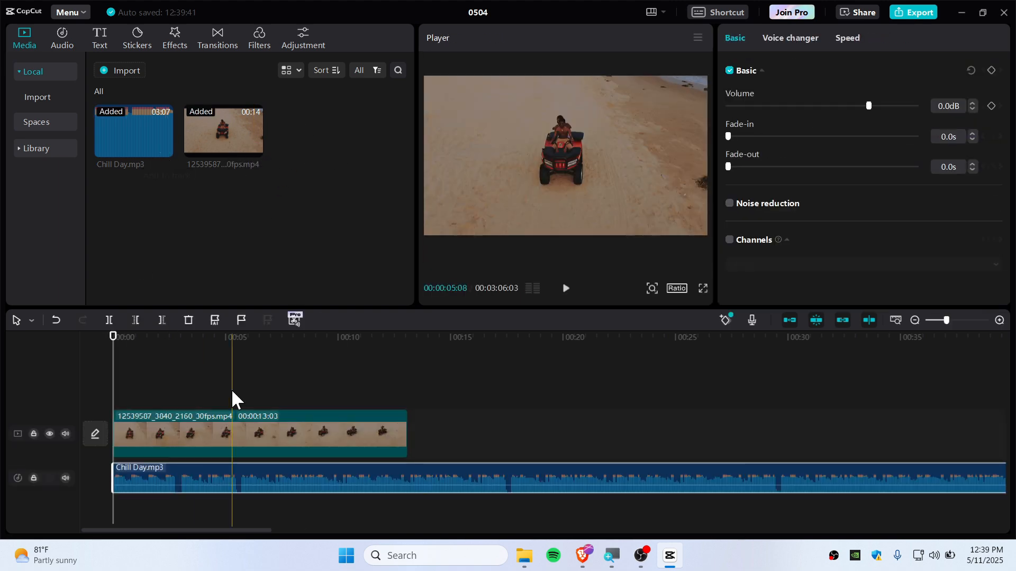
pyautogui.click(407, 336)
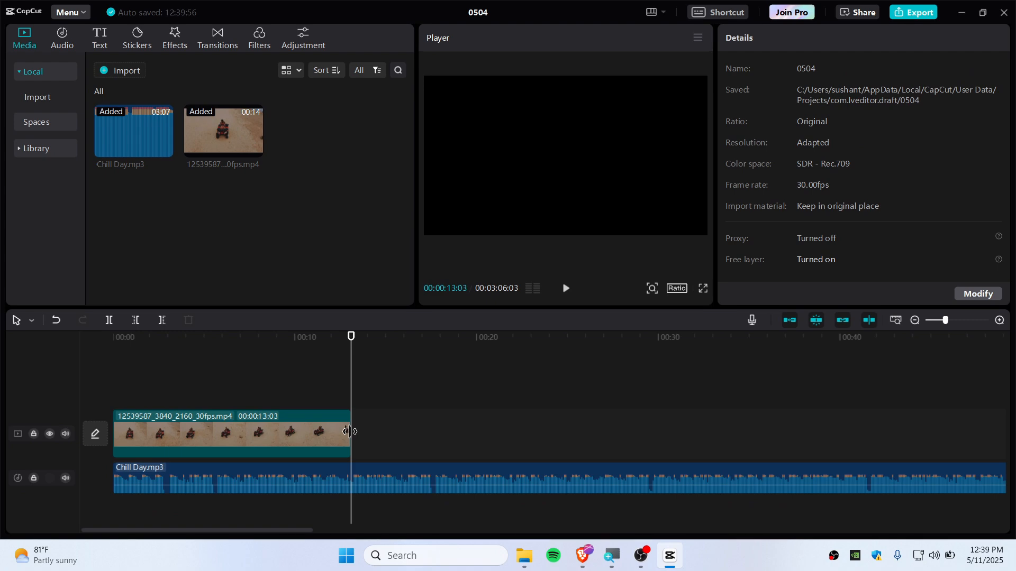
pyautogui.moveTo(120, 324)
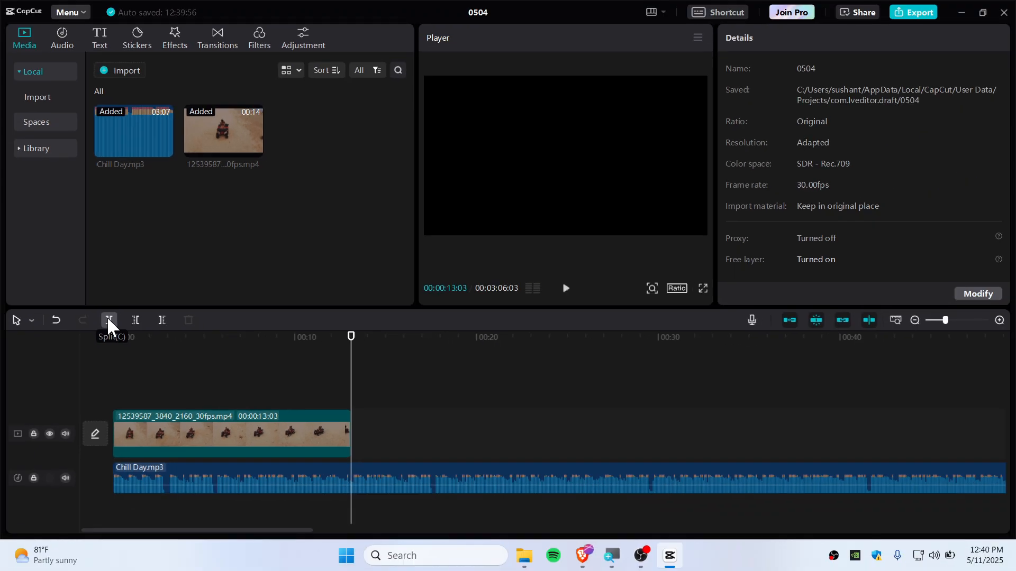
pyautogui.moveTo(721, 17)
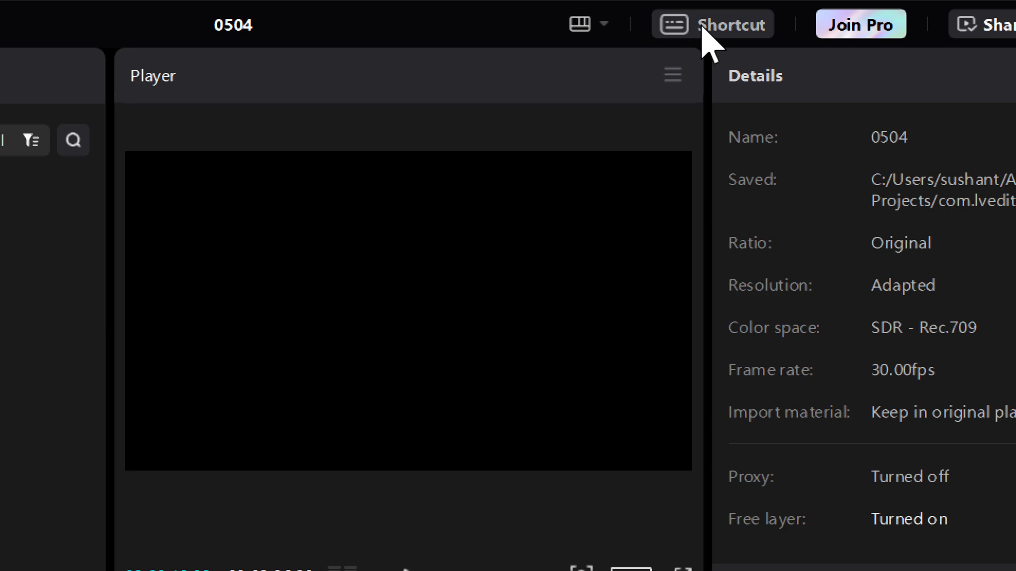
pyautogui.click(710, 25)
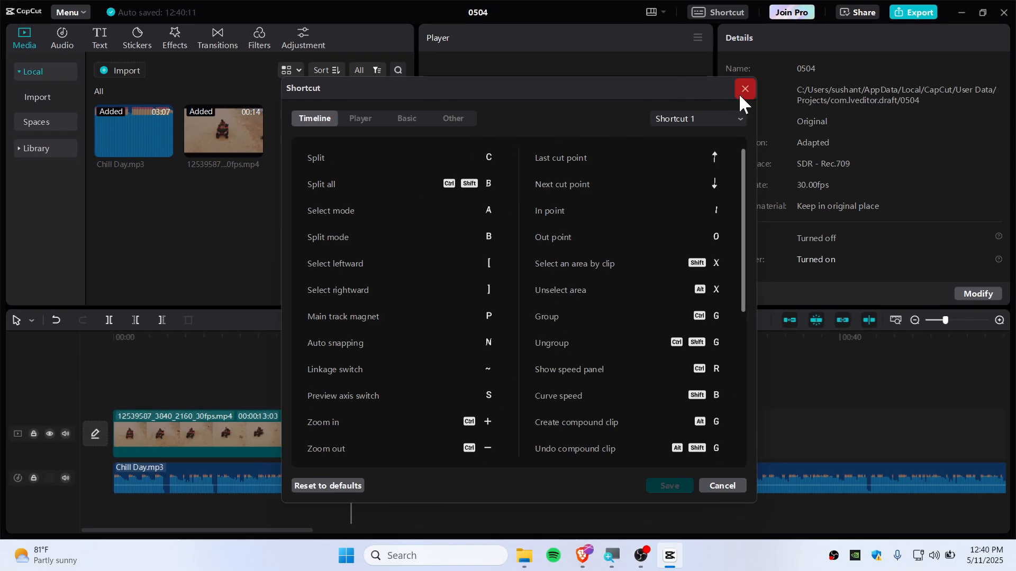
pyautogui.click(744, 89)
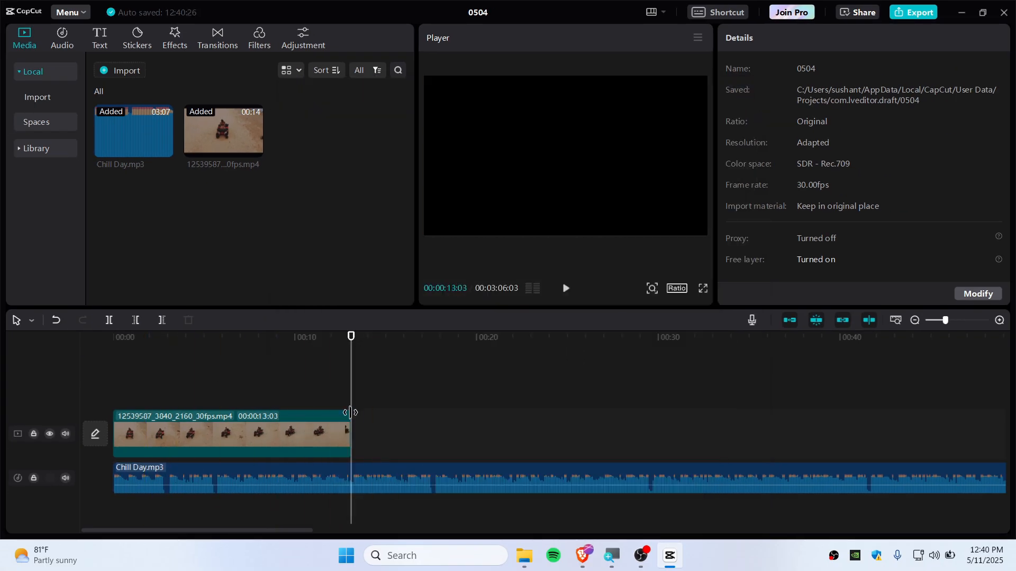
# - Split the Chill Day audio at 13 seconds and again near 11 seconds
pyautogui.click(356, 478)
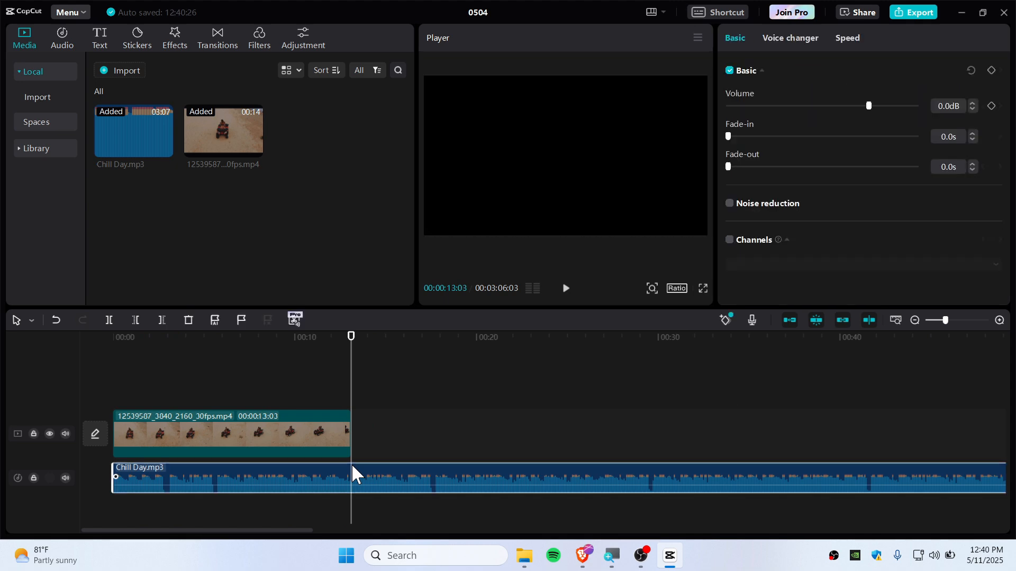
pyautogui.moveTo(109, 320)
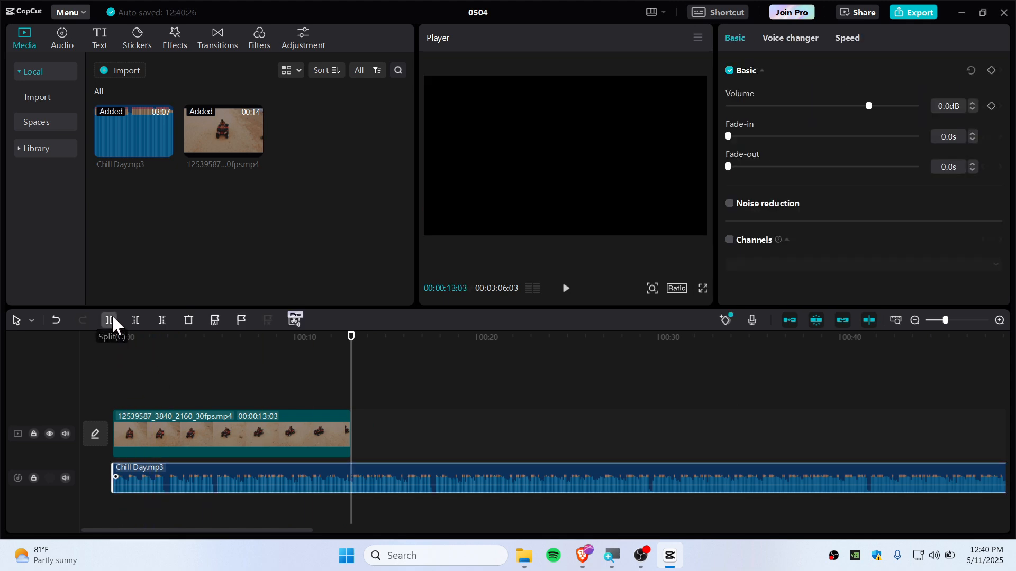
pyautogui.click(109, 320)
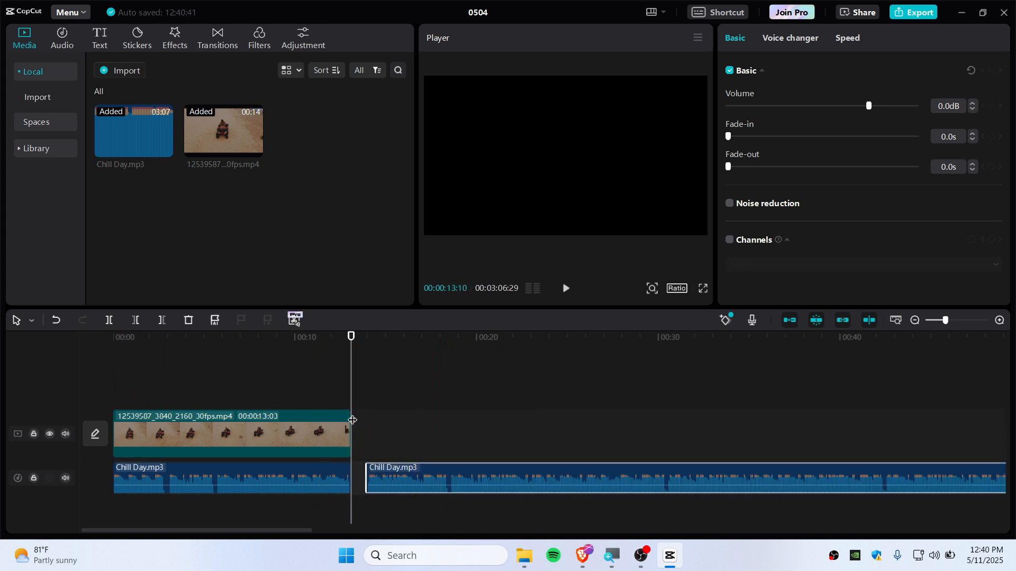
pyautogui.click(415, 479)
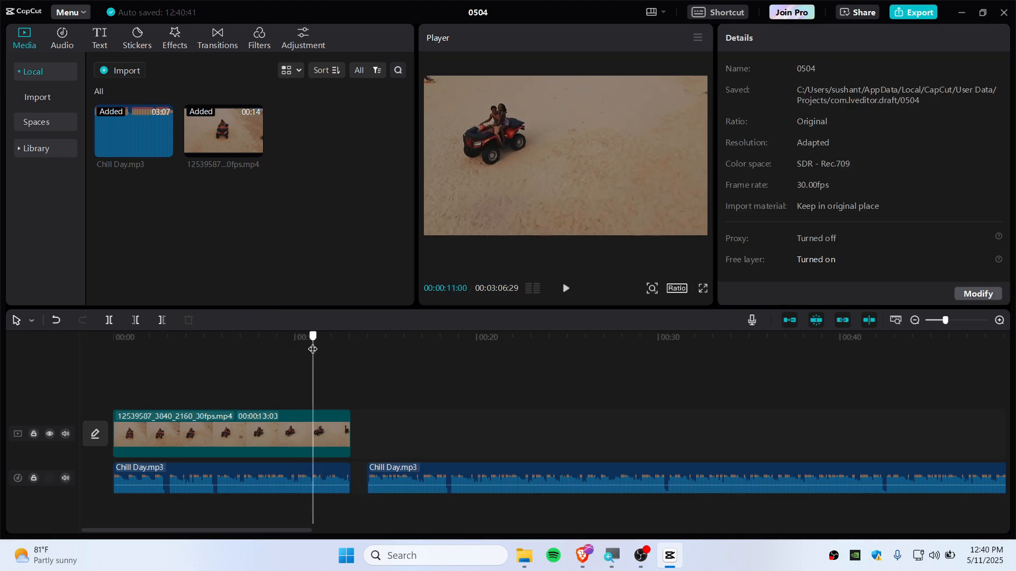
pyautogui.click(231, 434)
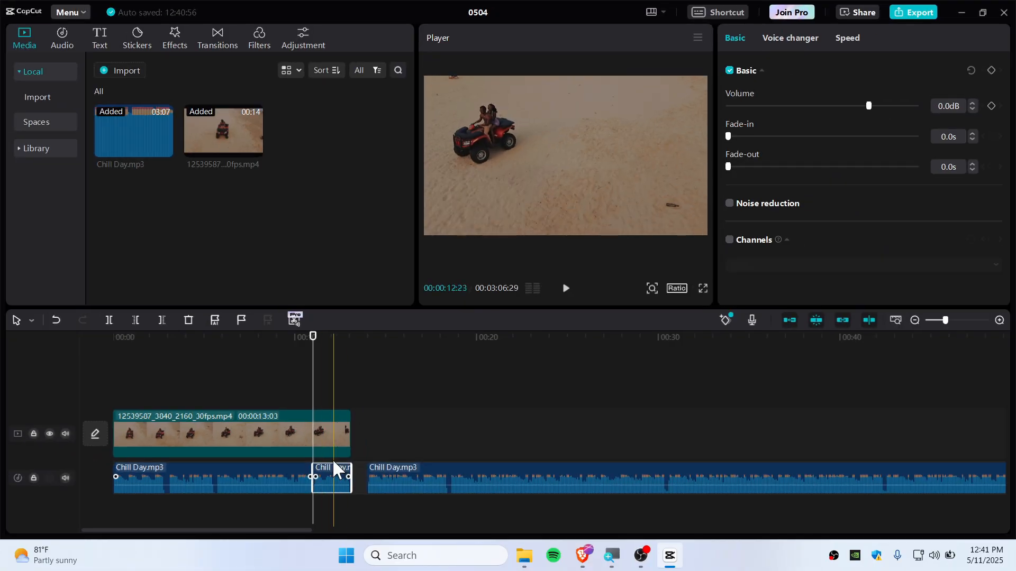
# - Move the short middle Chill Day piece to its own track and delete it
pyautogui.click(465, 337)
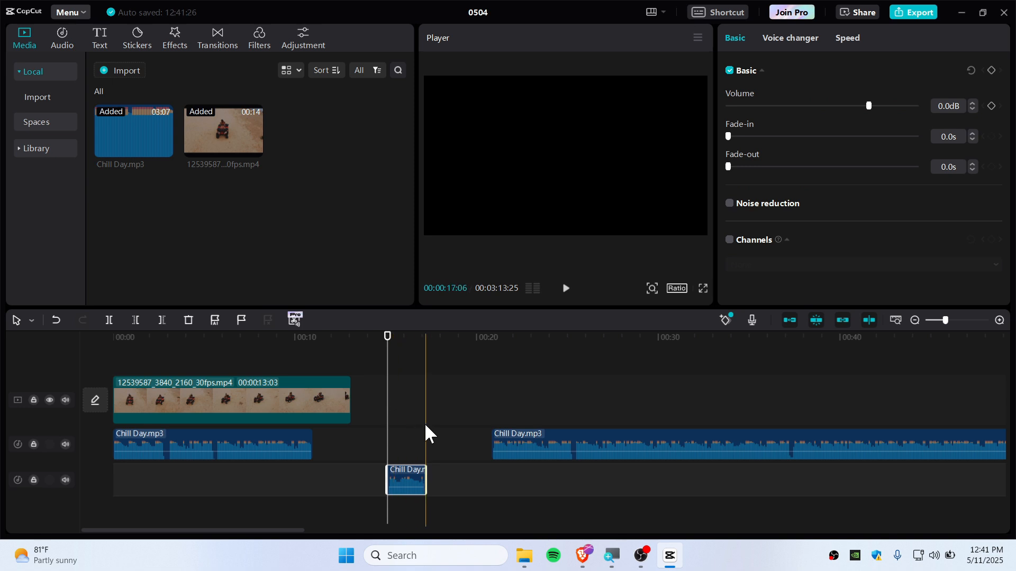
pyautogui.click(405, 479)
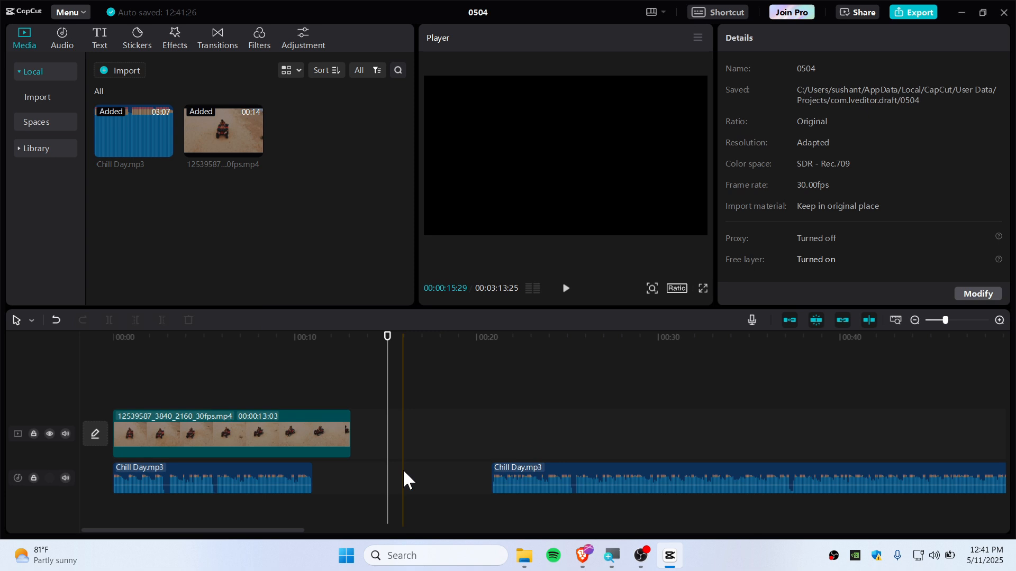
pyautogui.click(345, 415)
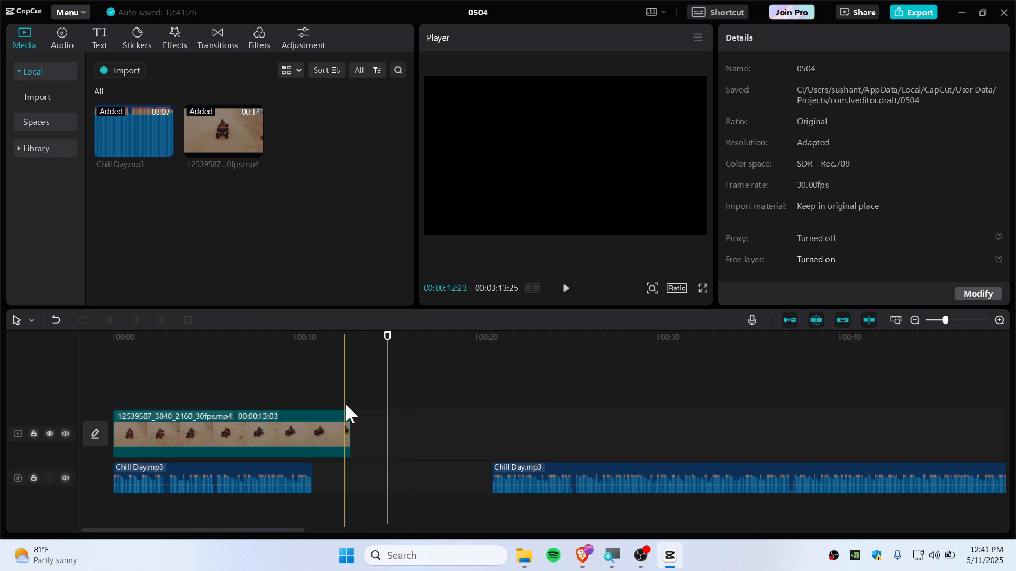